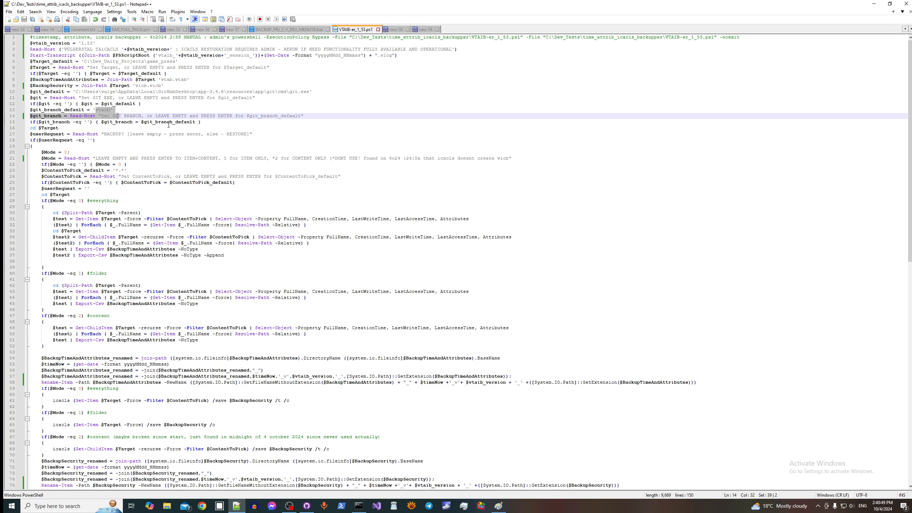
mouse_move(177, 129)
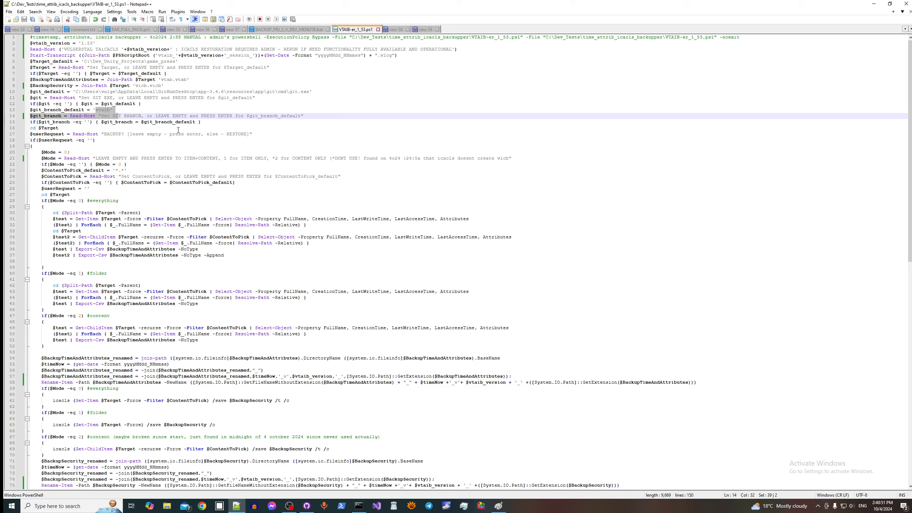
mouse_move(211, 144)
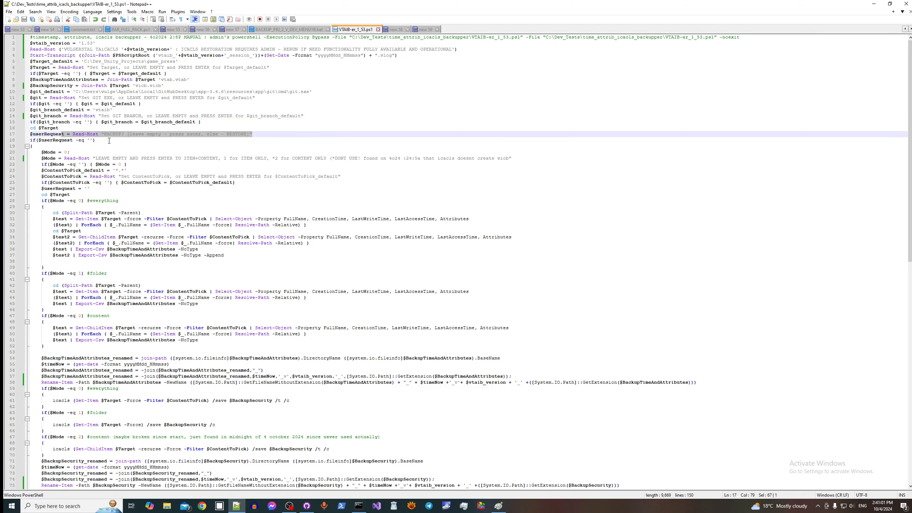
mouse_move(169, 170)
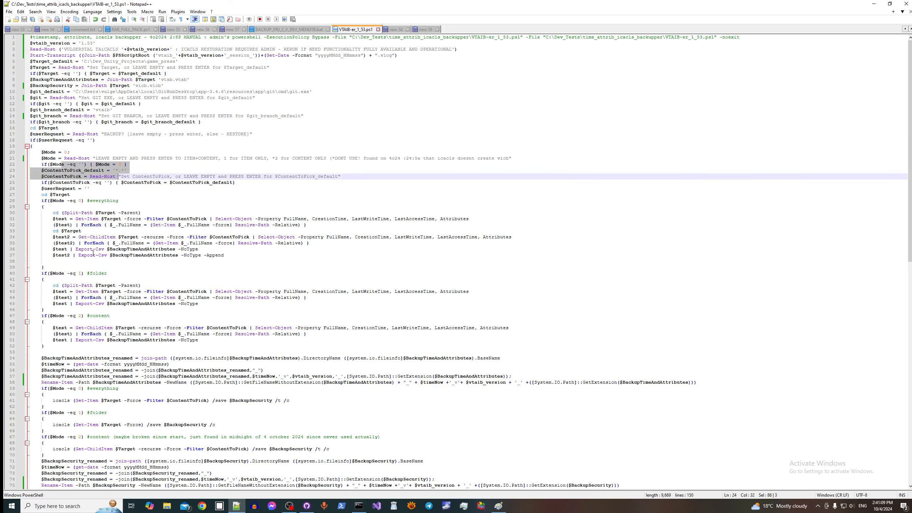
mouse_move(97, 291)
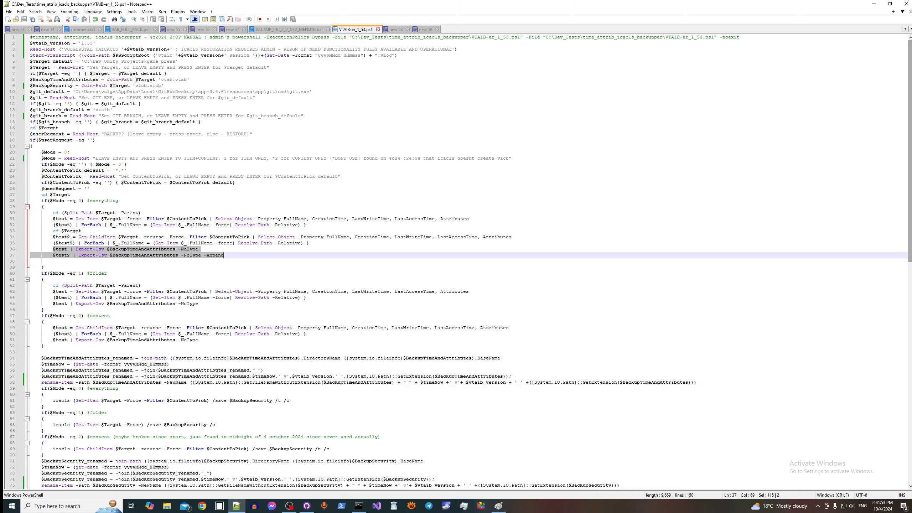
Step: Scroll down through the VTAIB script's sections while explaining them
scroll(down, 3)
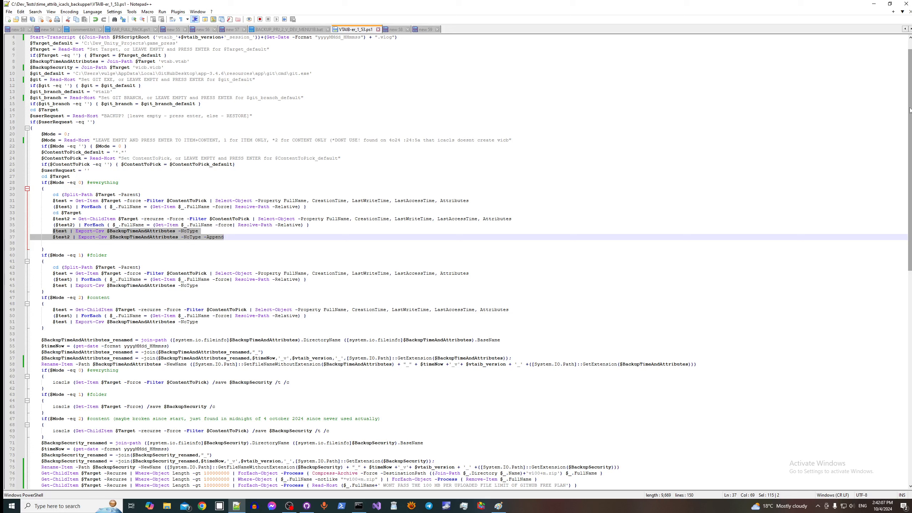
mouse_move(706, 228)
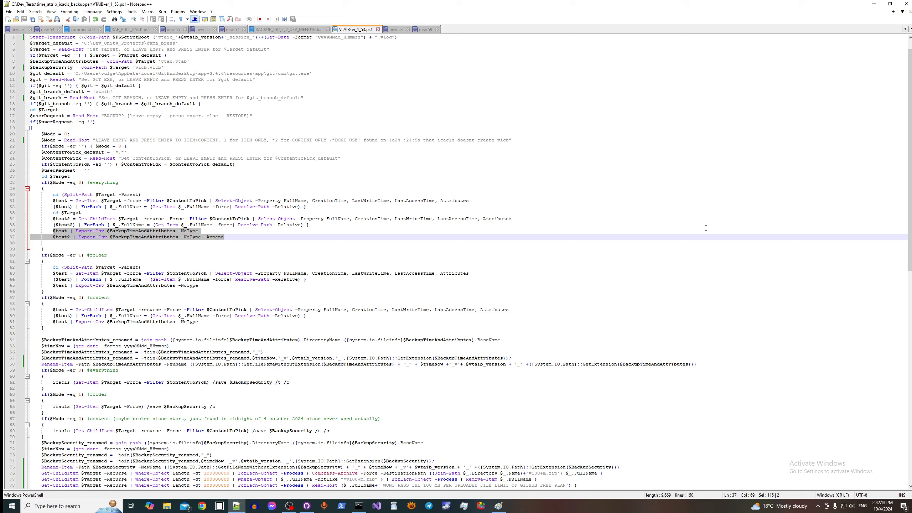
scroll(down, 3)
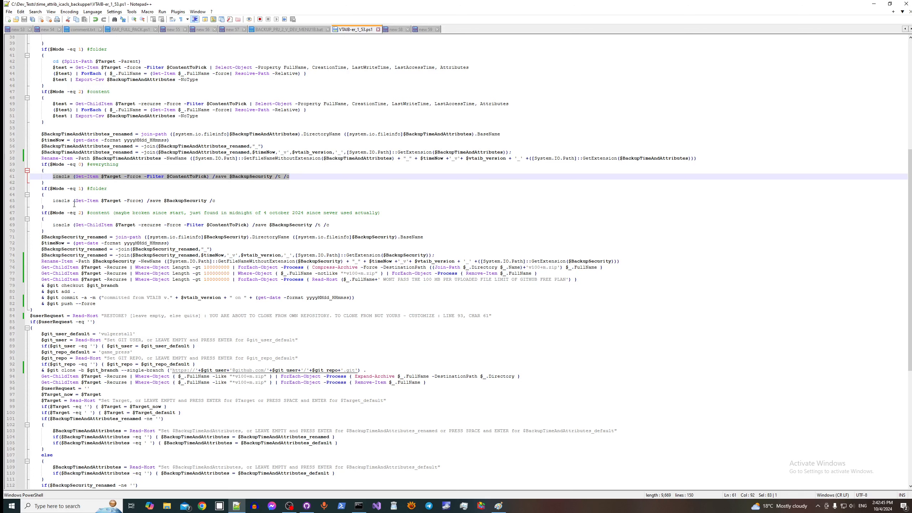
mouse_move(90, 208)
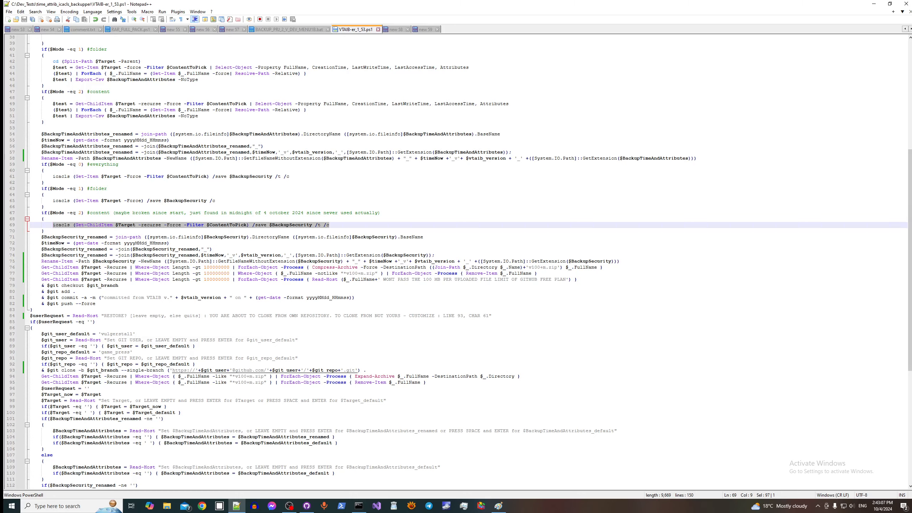
scroll(down, 3)
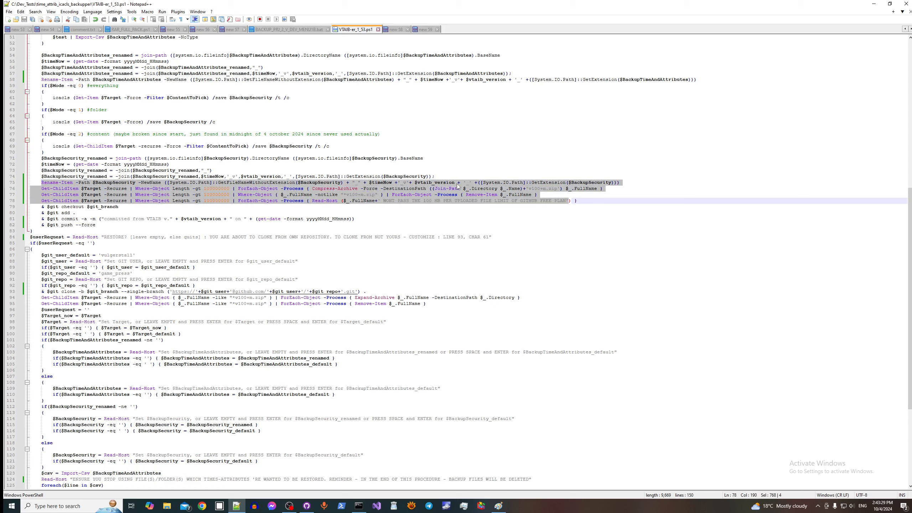
mouse_move(457, 186)
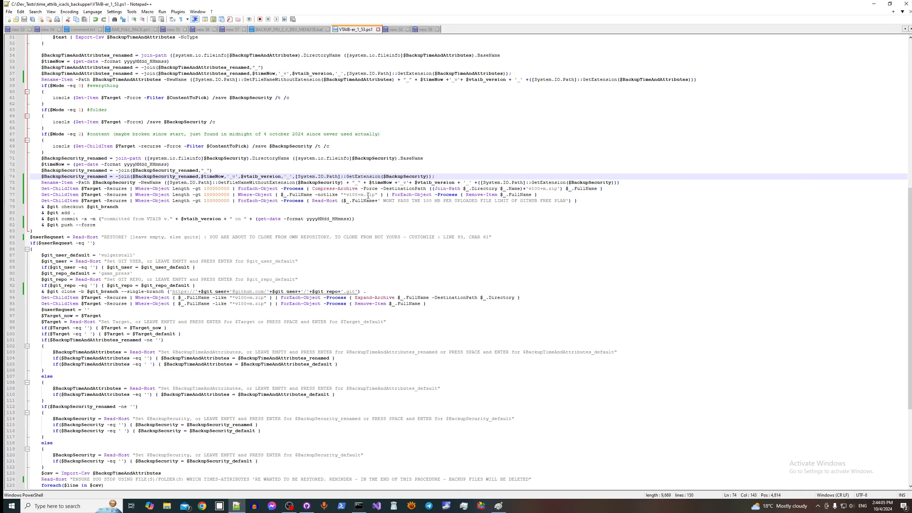
click(434, 175)
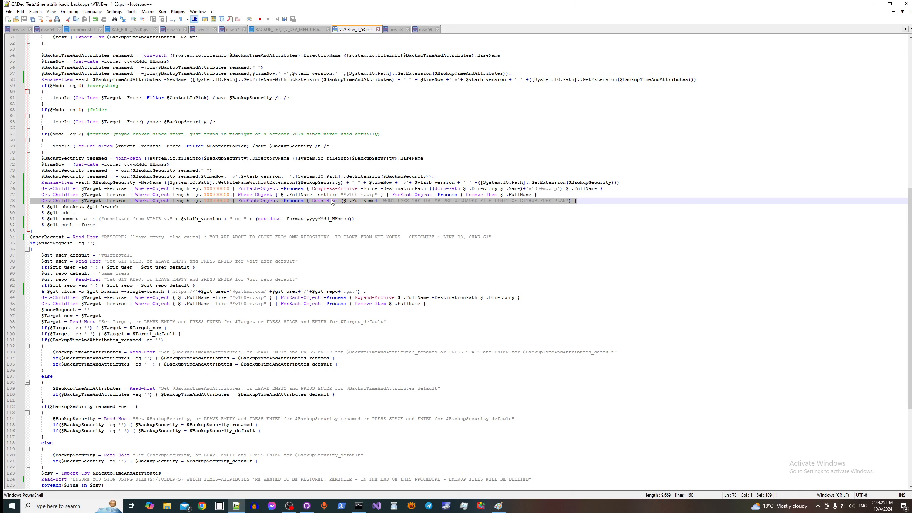
mouse_move(281, 207)
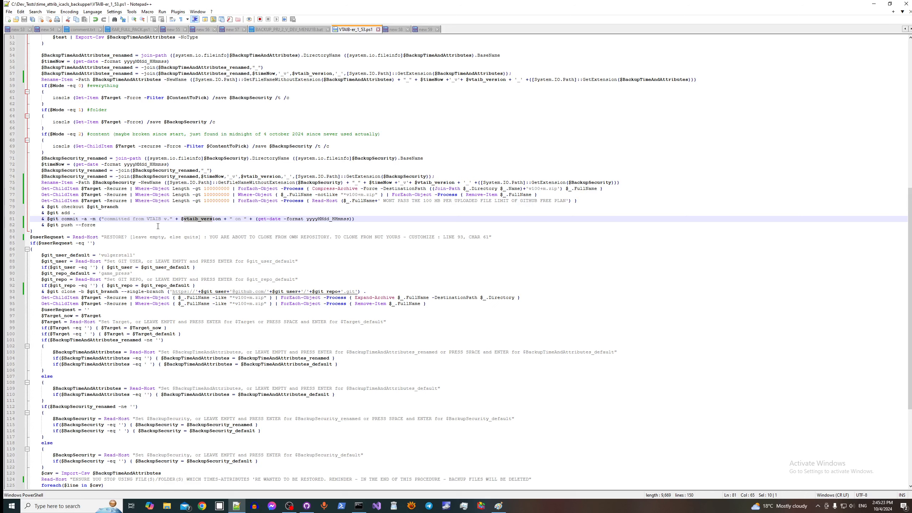
scroll(down, 3)
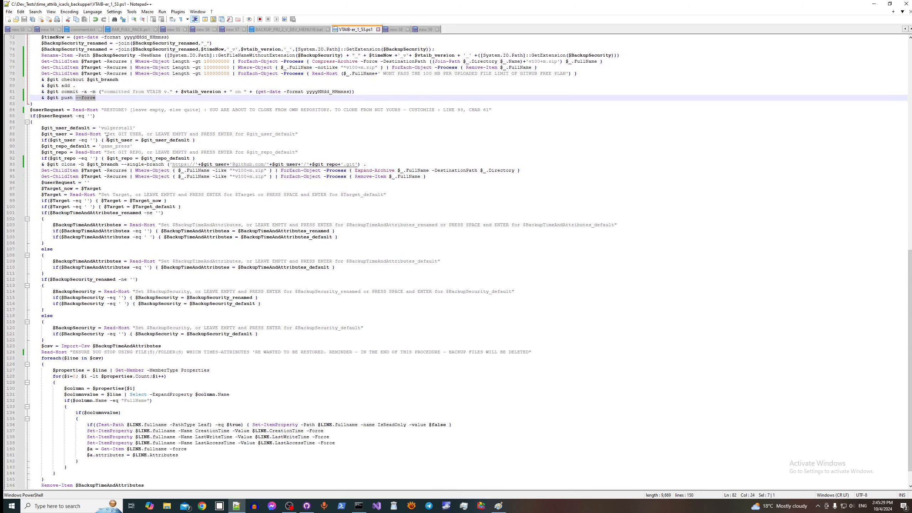
mouse_move(67, 112)
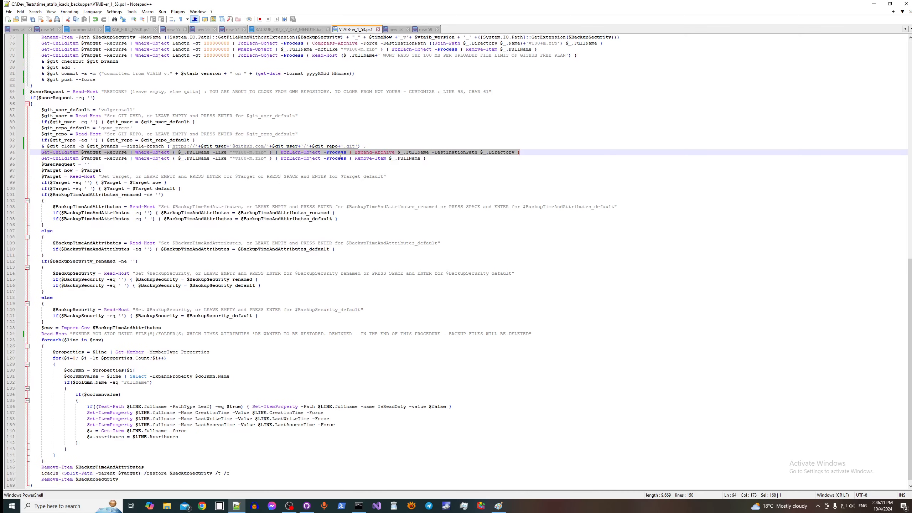
scroll(down, 3)
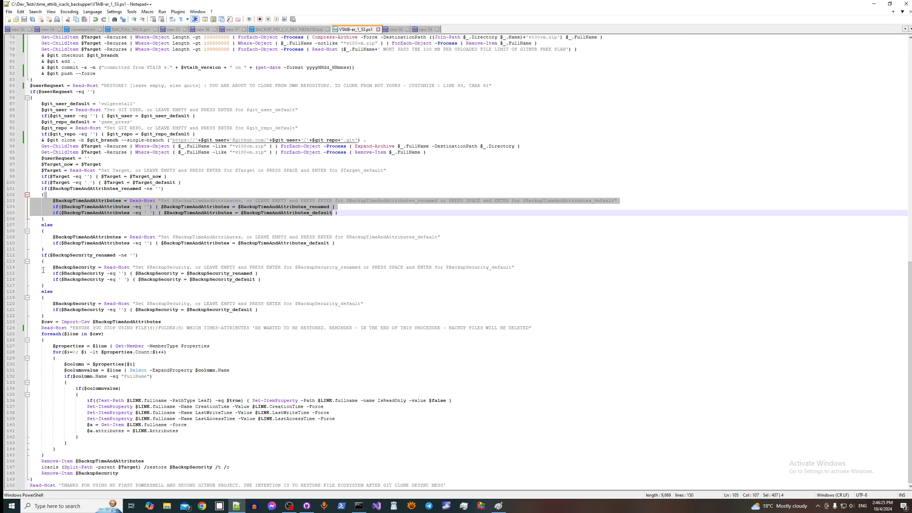
mouse_move(107, 227)
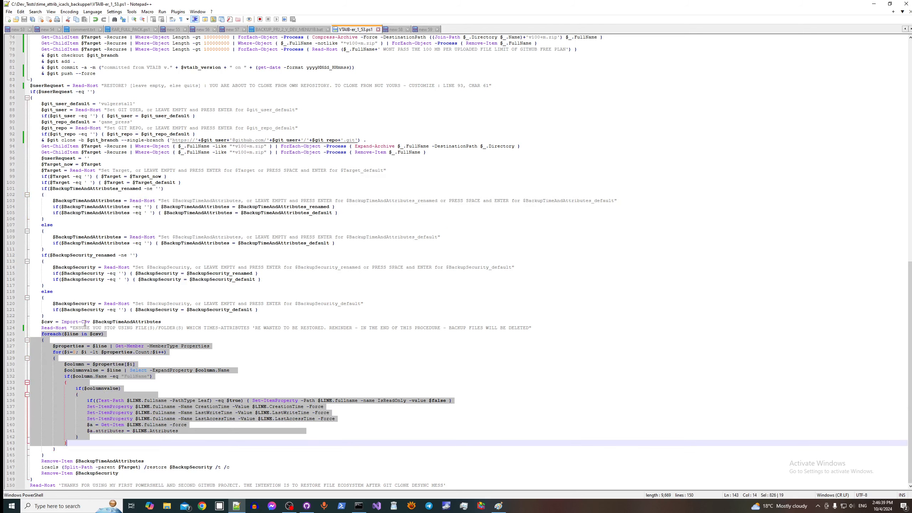
Step: Dismiss the PowerShell error window, bring up the Paint notes and select the Brushes tool
click(514, 328)
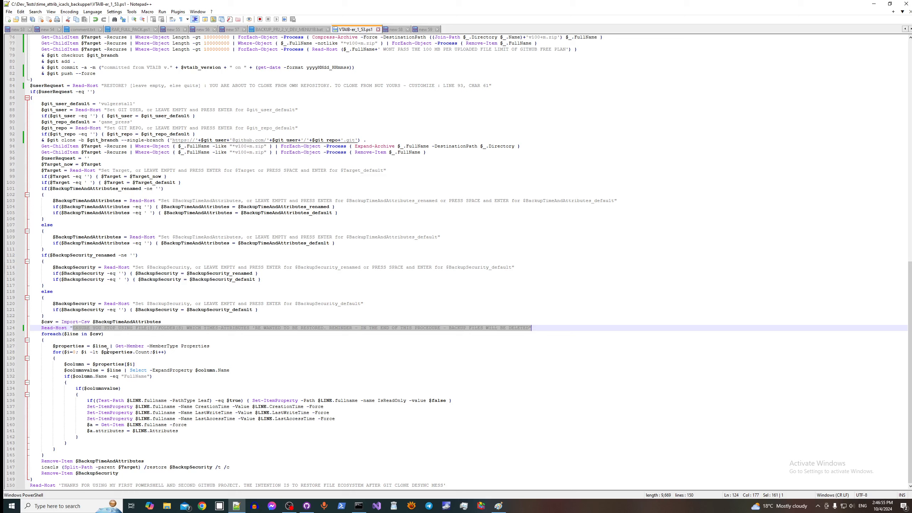
mouse_move(205, 333)
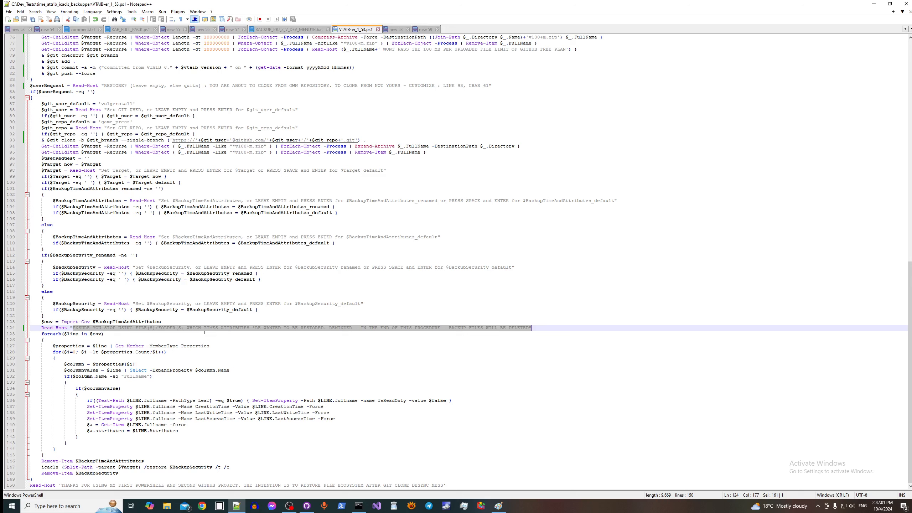
mouse_move(205, 344)
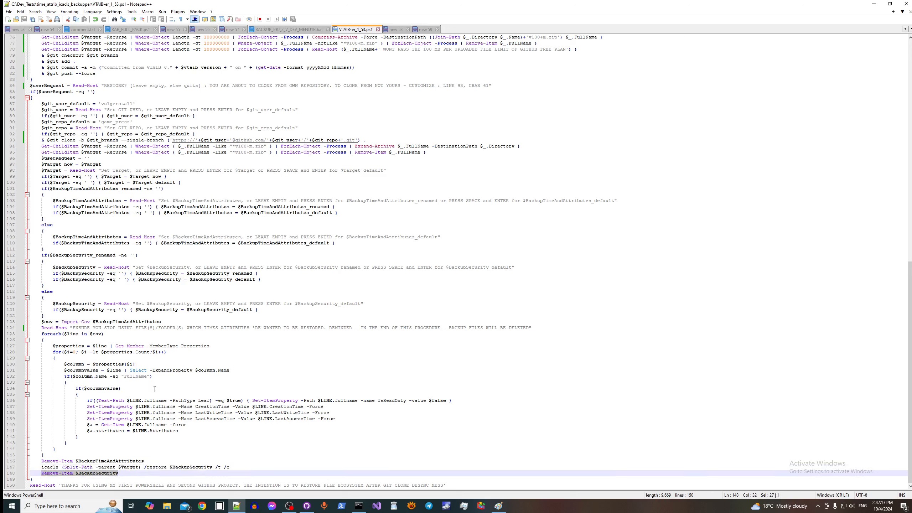
mouse_move(187, 328)
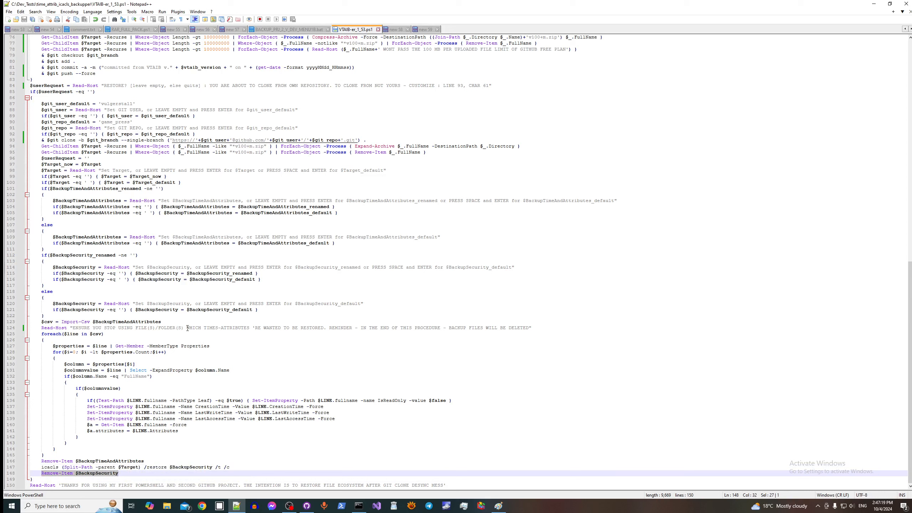
mouse_move(481, 313)
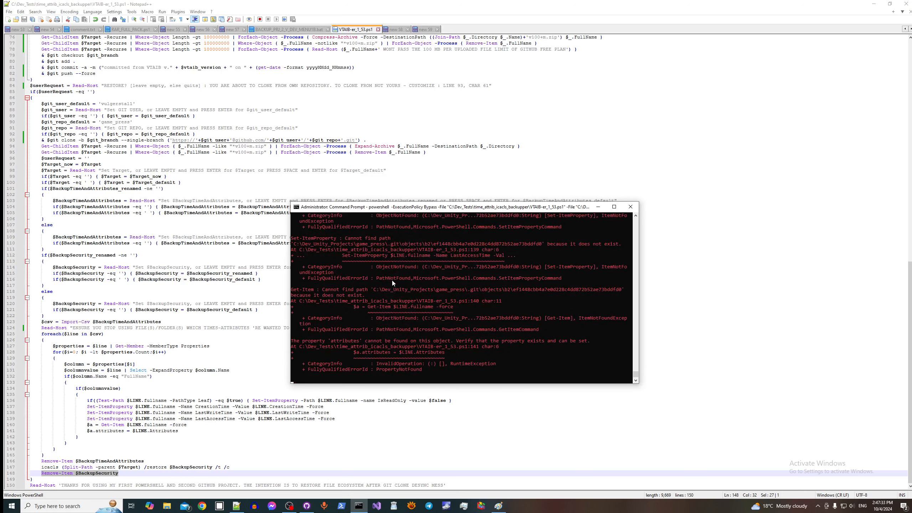
scroll(down, 3)
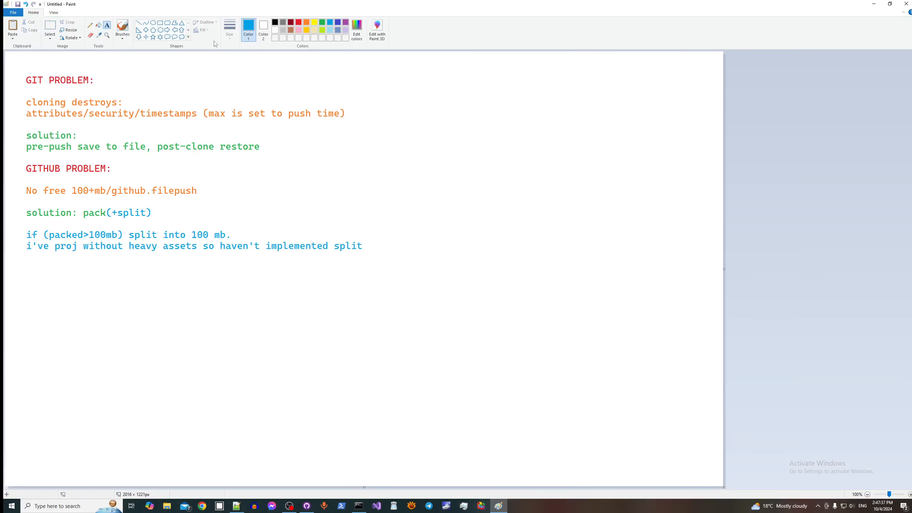
click(122, 29)
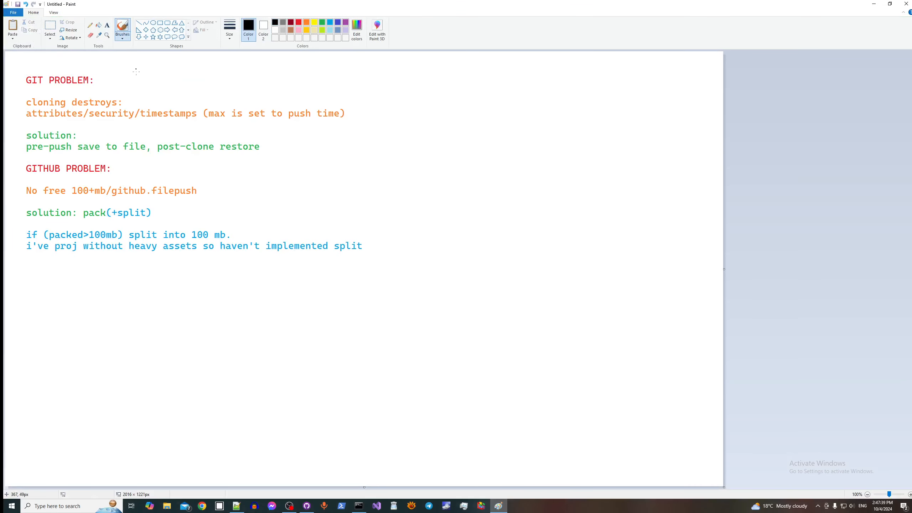
mouse_move(494, 157)
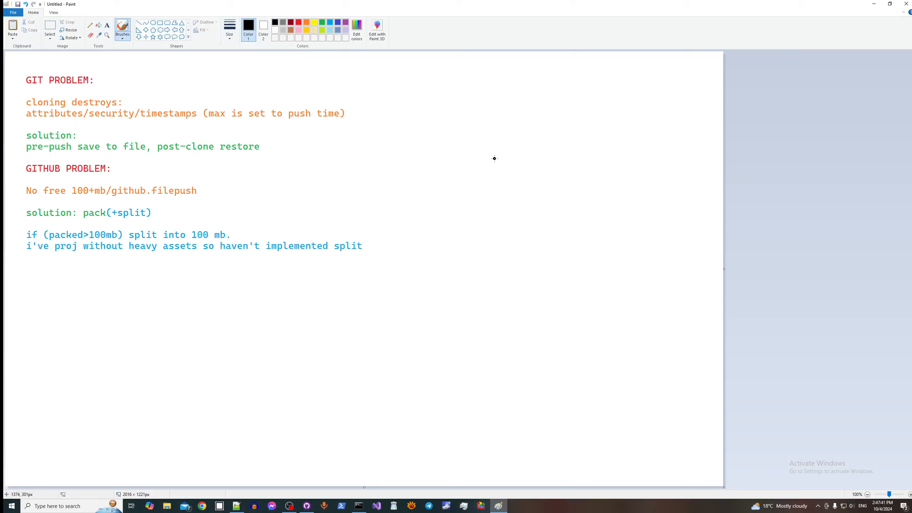
Step: Brush a curved arrow from the top right dropping down into the box
drag(412, 84, 436, 84)
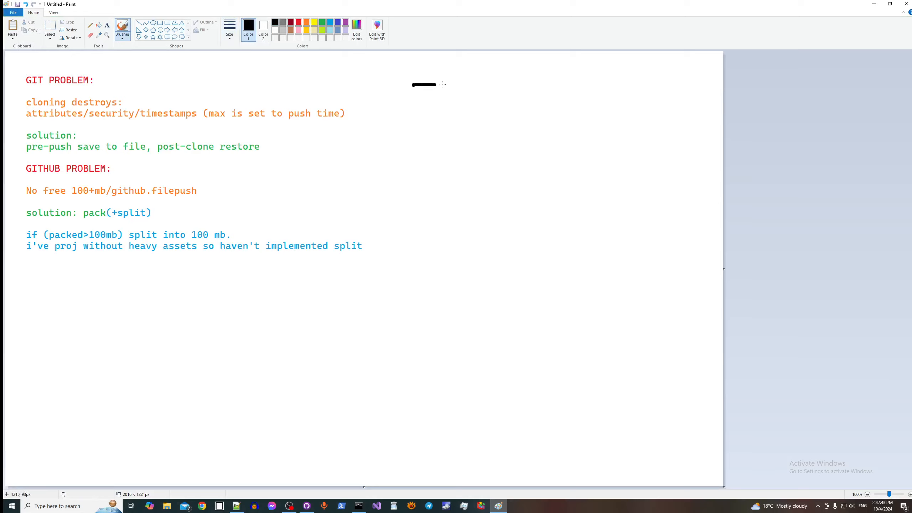
drag(414, 84, 544, 247)
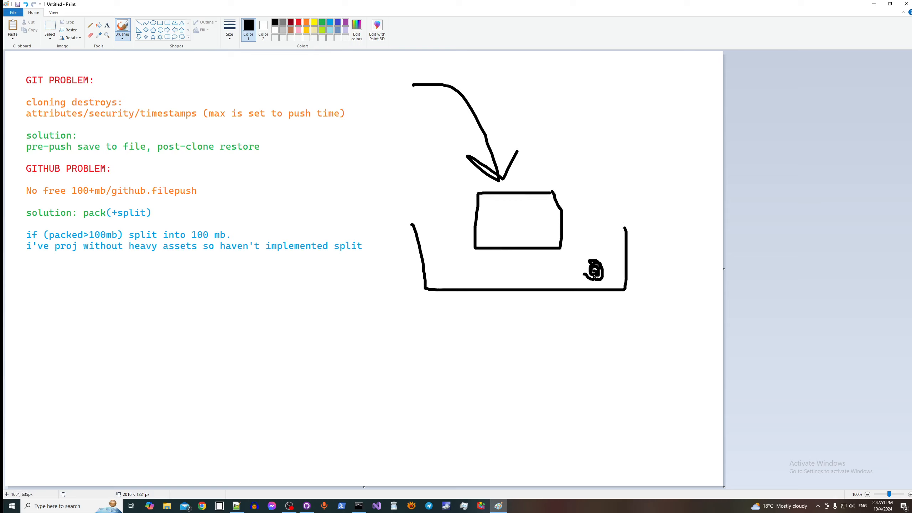
mouse_move(505, 217)
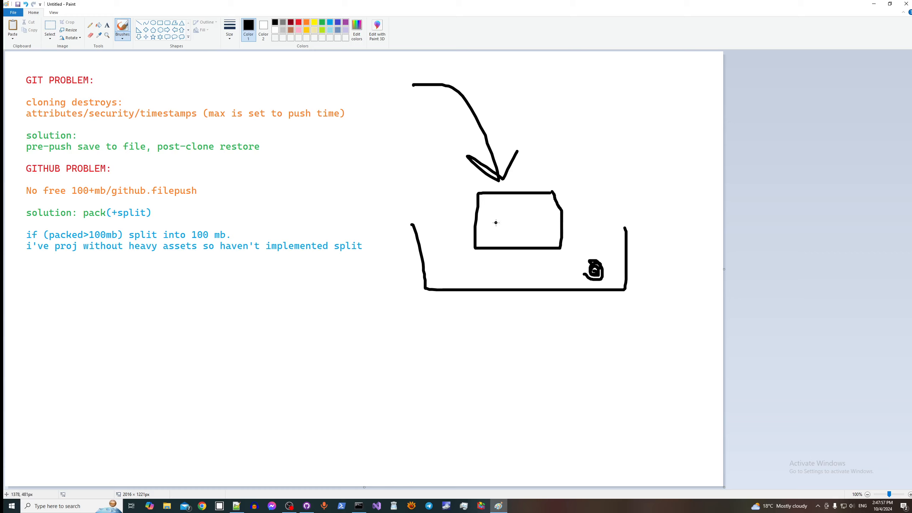
mouse_move(496, 217)
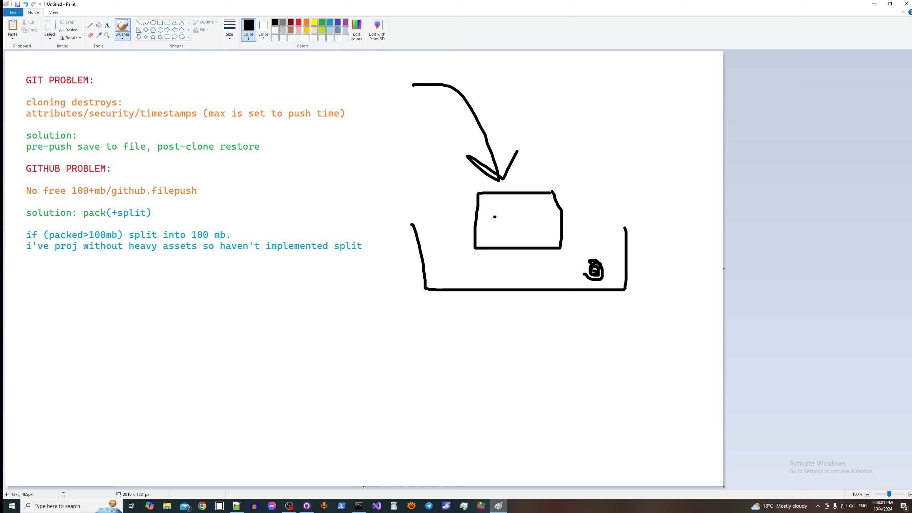
mouse_move(160, 114)
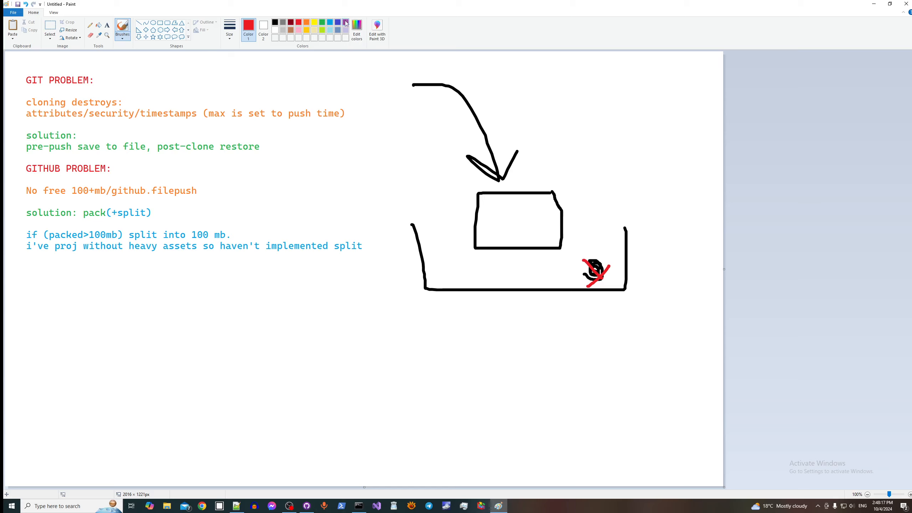
Step: Pick purple from the Colors palette for the mark beside the crossed-out swirl
click(345, 23)
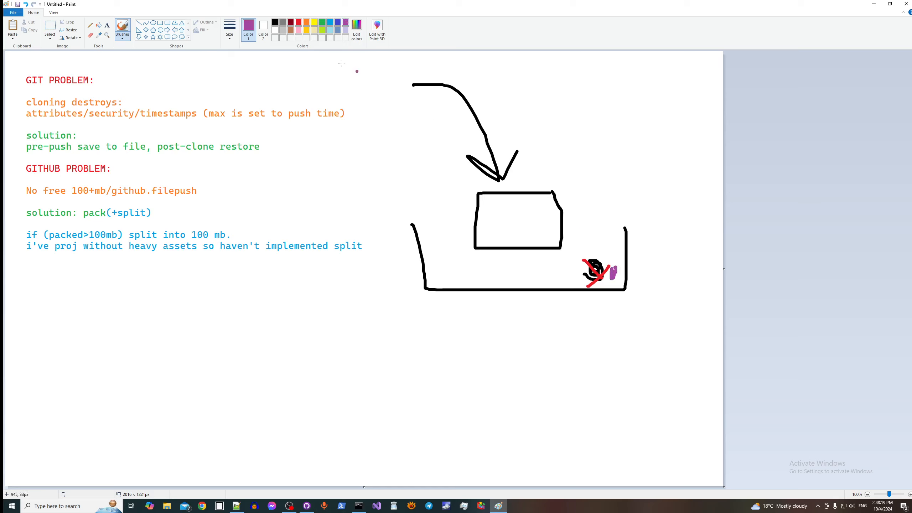
click(285, 25)
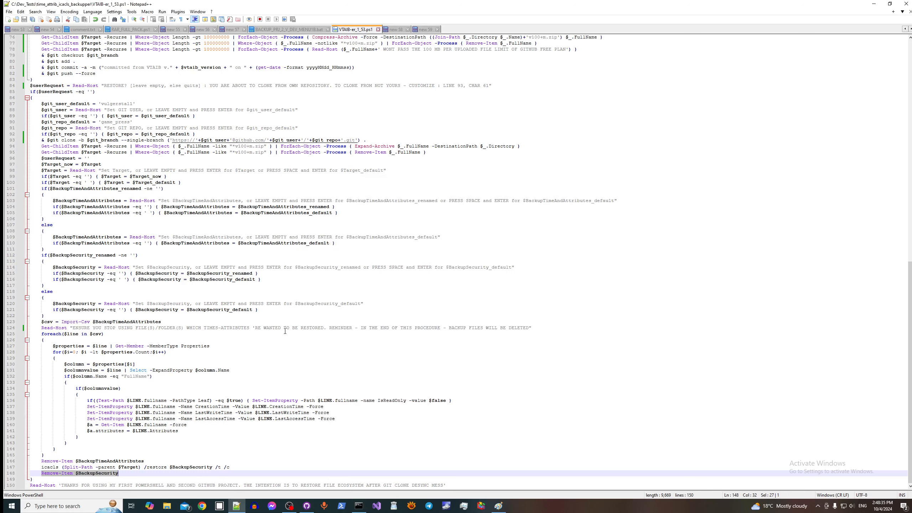
mouse_move(367, 445)
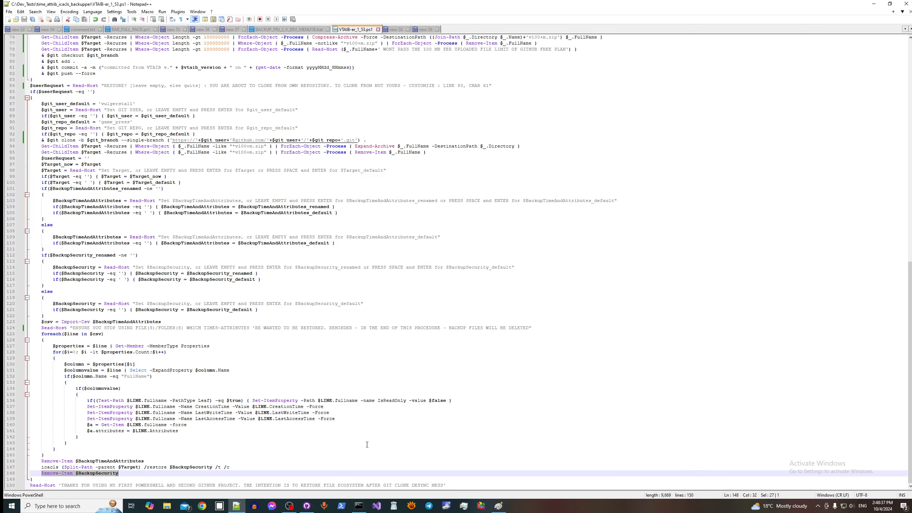